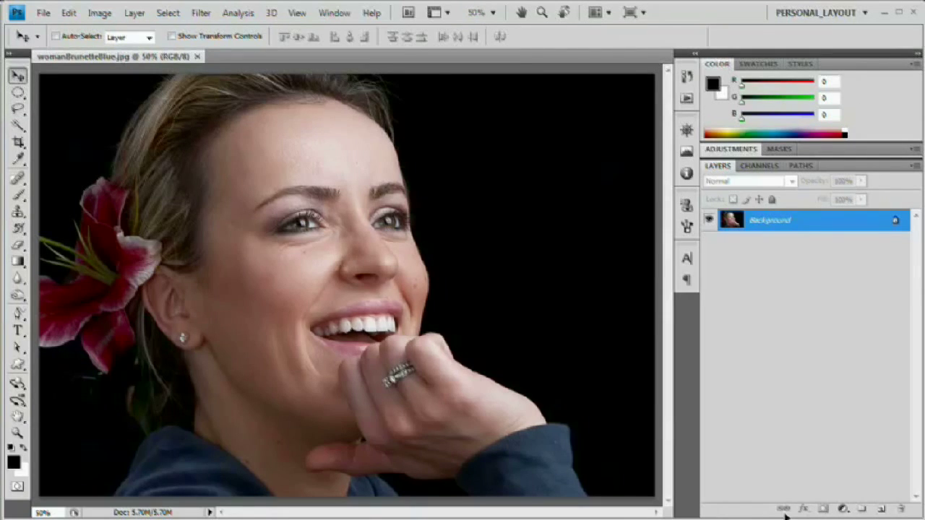
{"action": "mouse_move", "coordinate": [734, 420]}
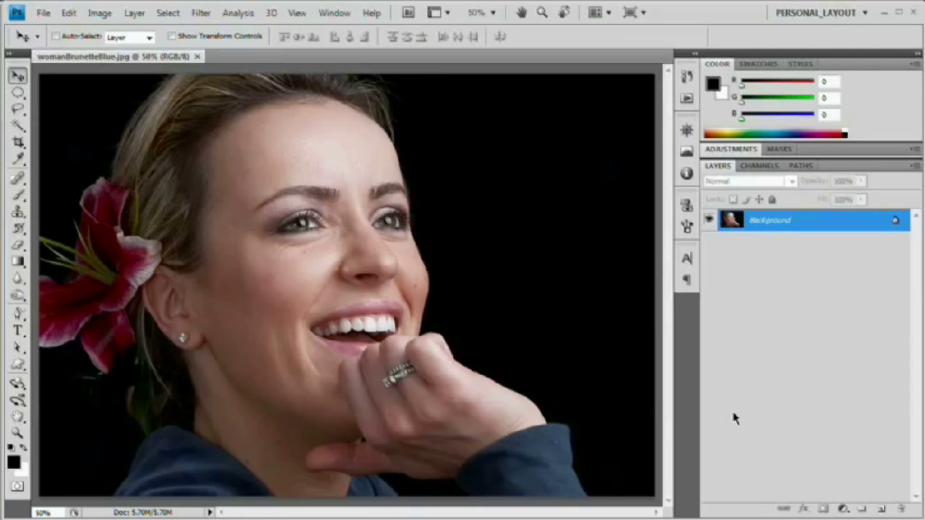
{"action": "mouse_move", "coordinate": [353, 201]}
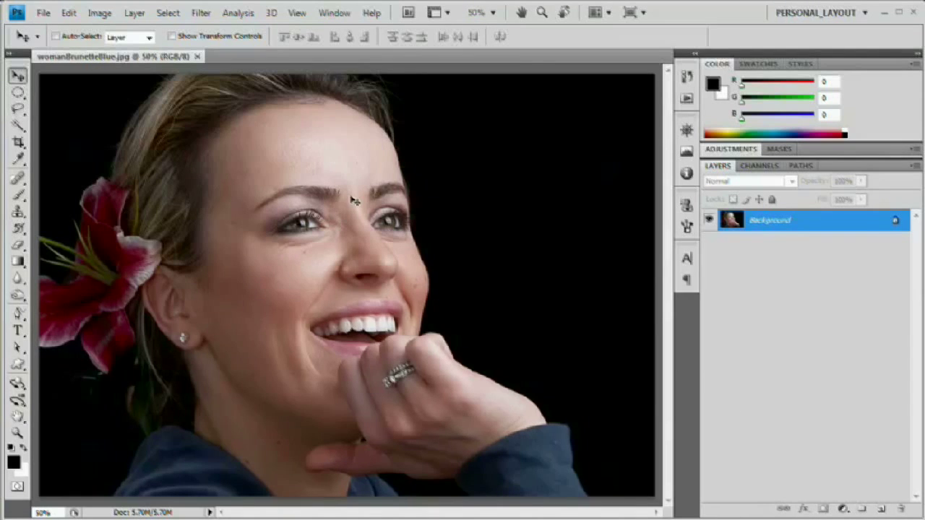
{"action": "mouse_move", "coordinate": [344, 260]}
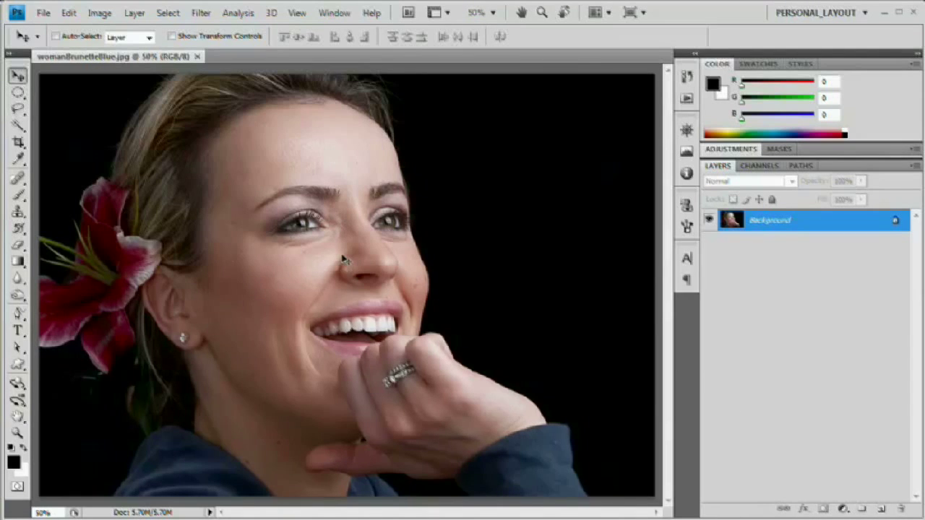
{"action": "mouse_move", "coordinate": [325, 228]}
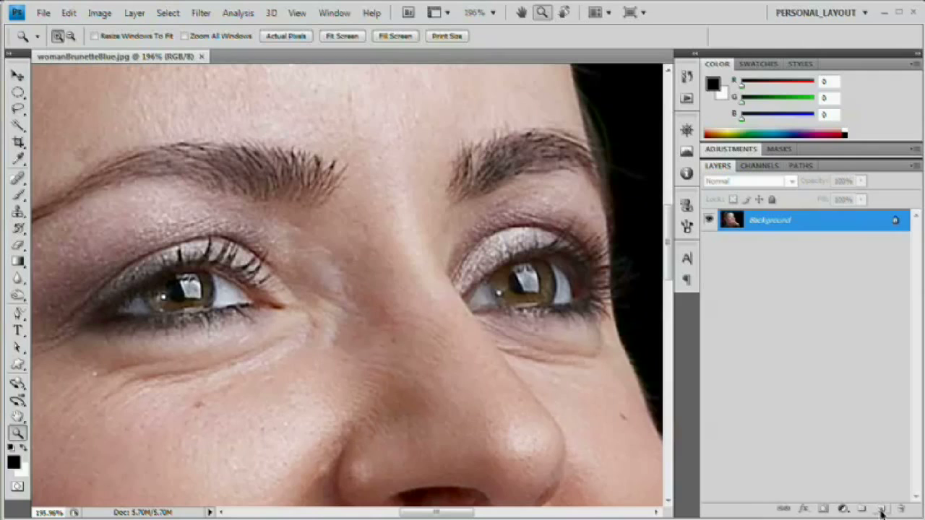
Add blank Layer 1 above the Background and pick the Brush with its foreground colour picker.
{"action": "left_click", "coordinate": [882, 509]}
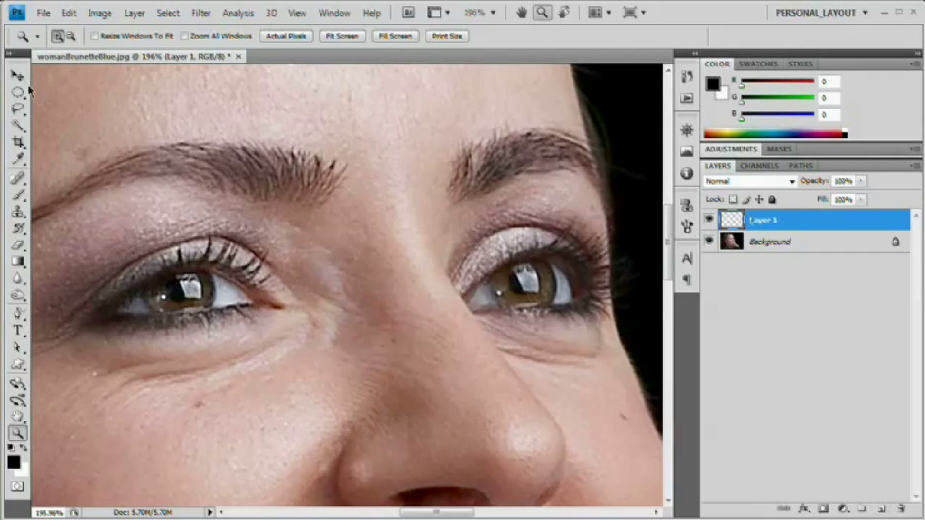
{"action": "left_click", "coordinate": [17, 92]}
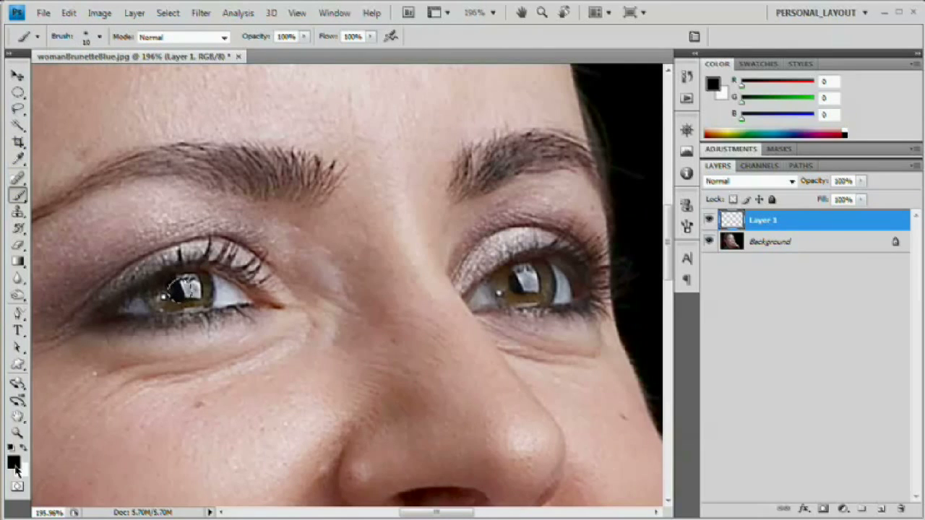
{"action": "left_click", "coordinate": [12, 460]}
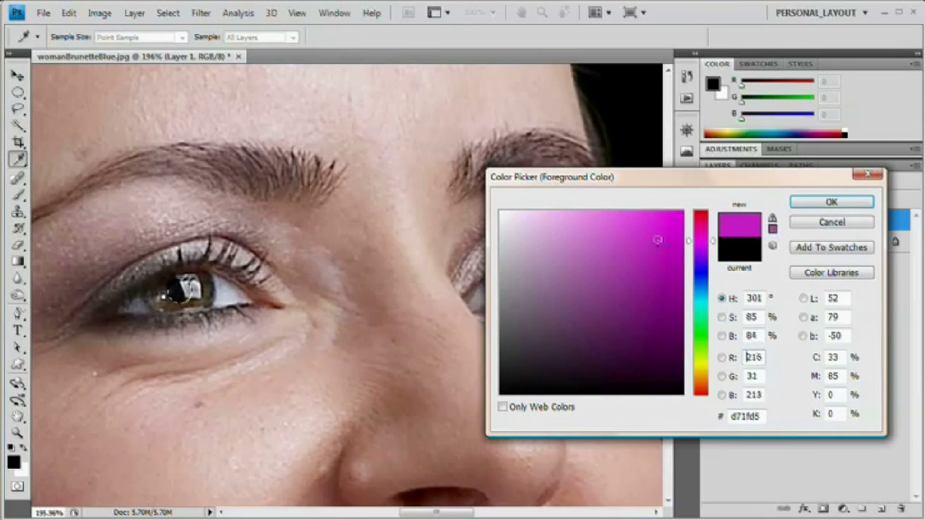
Choose a vivid magenta and paint it solidly over the left iris on Layer 1.
{"action": "left_click", "coordinate": [829, 202]}
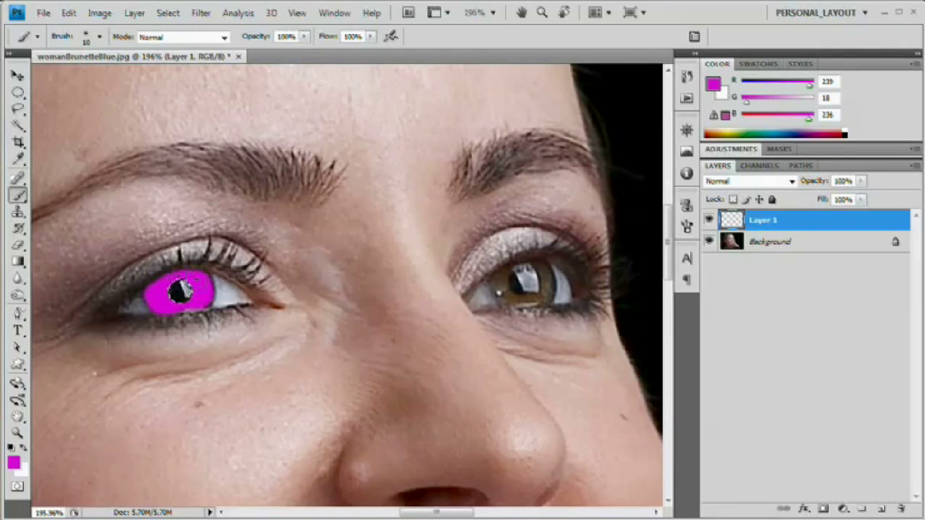
{"action": "left_click", "coordinate": [181, 290]}
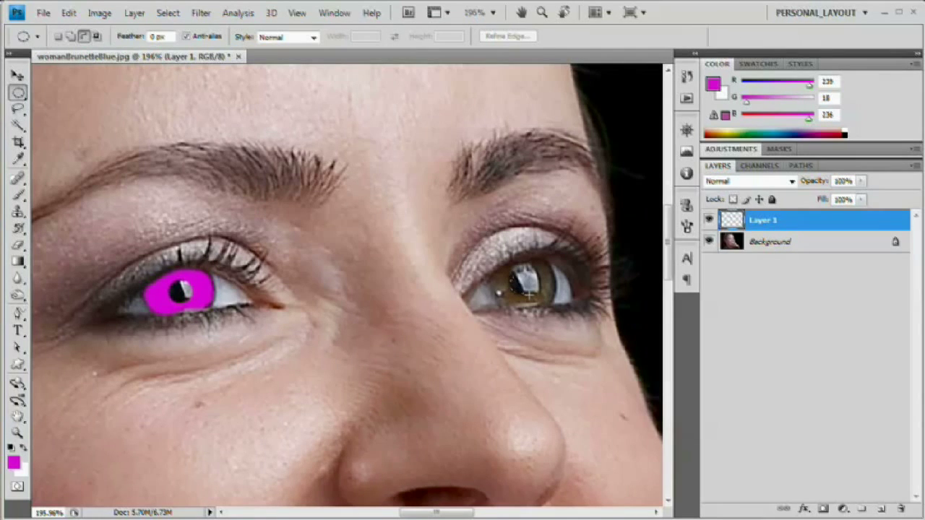
{"action": "mouse_move", "coordinate": [528, 303]}
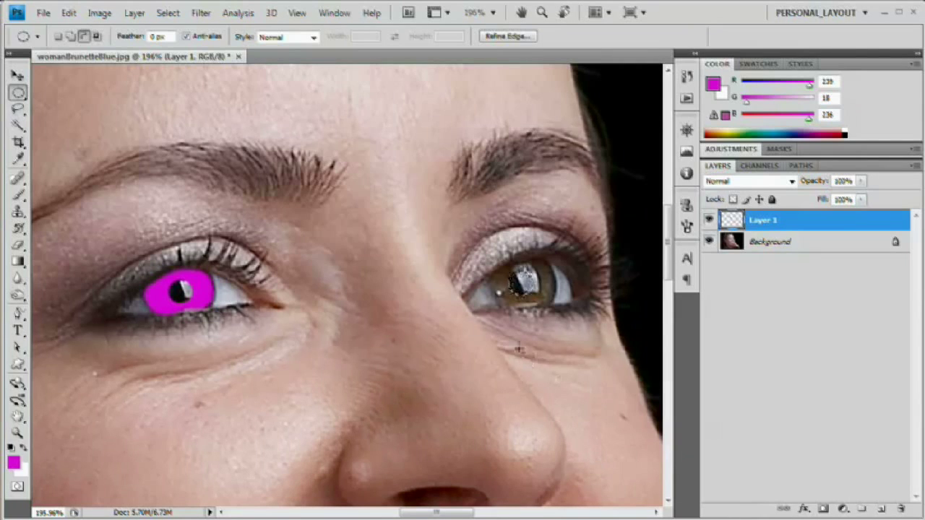
Brush the same magenta over the right iris so both irises are covered.
{"action": "left_click", "coordinate": [499, 289]}
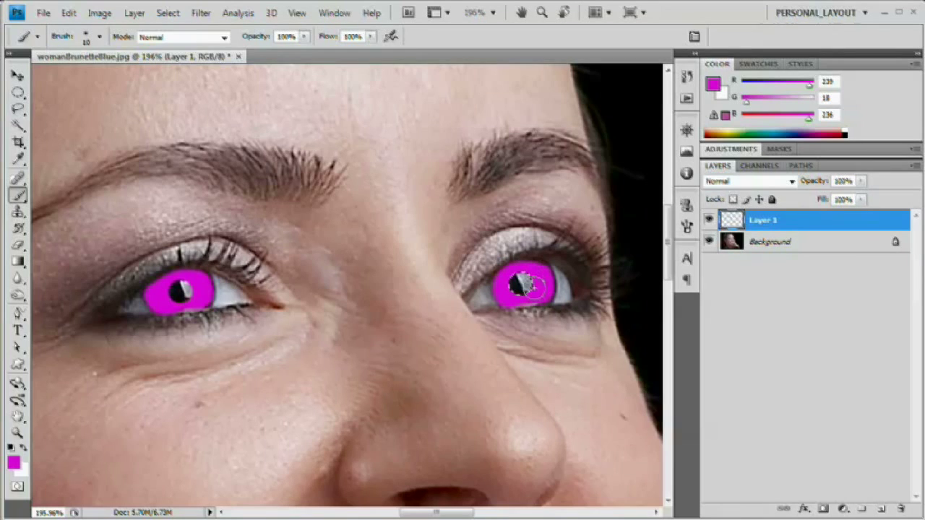
{"action": "left_click", "coordinate": [523, 287]}
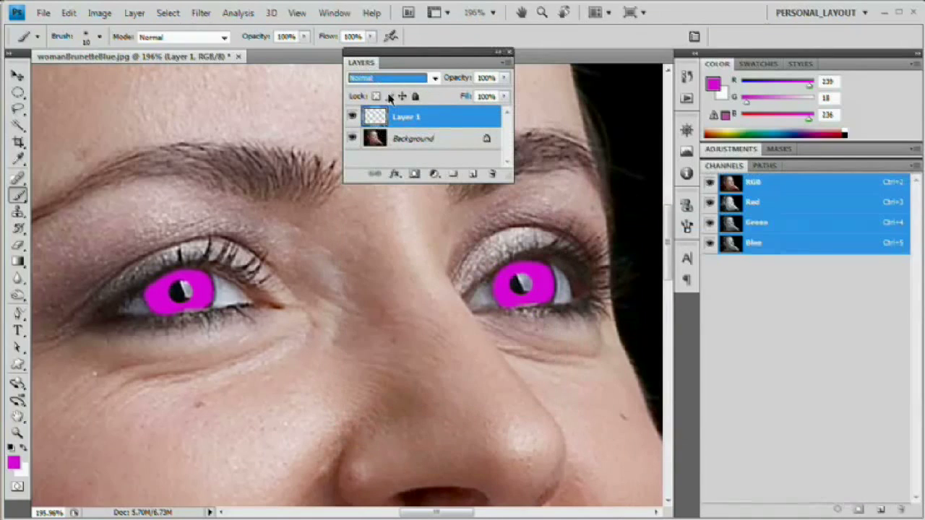
Set Layer 1's blending mode to Color so iris detail shows through the magenta.
{"action": "left_click", "coordinate": [393, 78]}
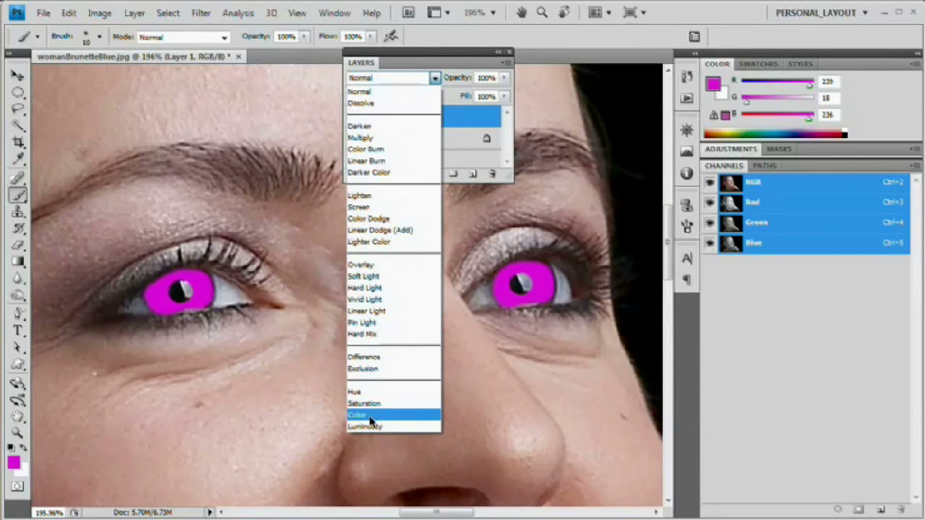
{"action": "left_click", "coordinate": [359, 413]}
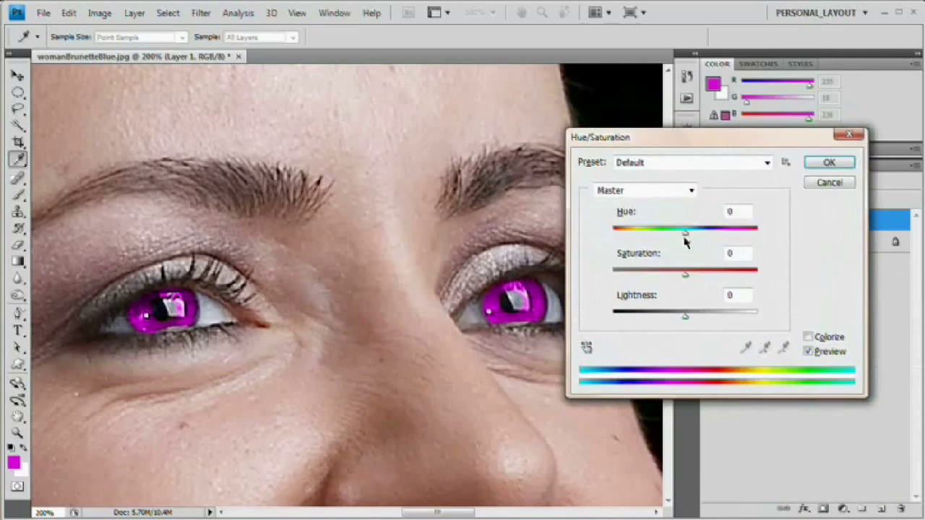
Apply Hue/Saturation with Hue around -89 and lowered Saturation for a muted natural blue.
{"action": "left_click_drag", "start_coordinate": [685, 229], "coordinate": [656, 229]}
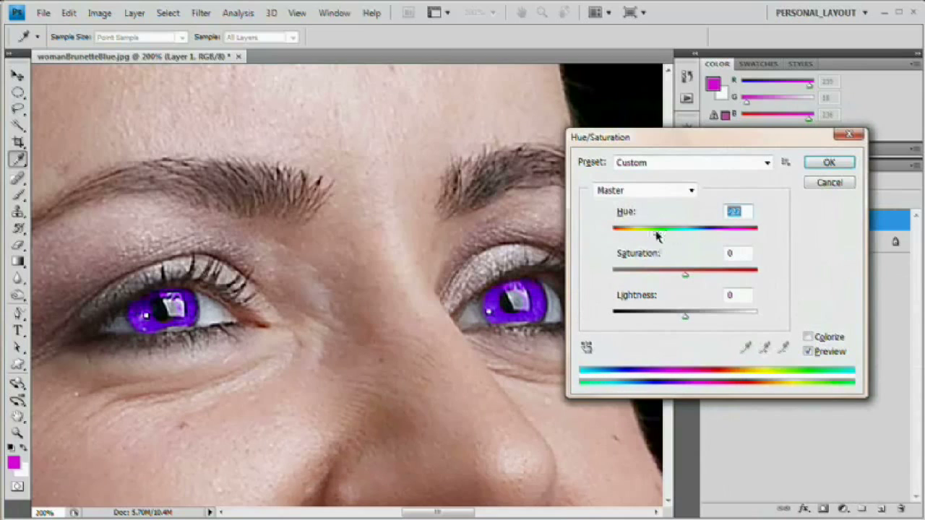
{"action": "left_click_drag", "start_coordinate": [658, 229], "coordinate": [651, 228]}
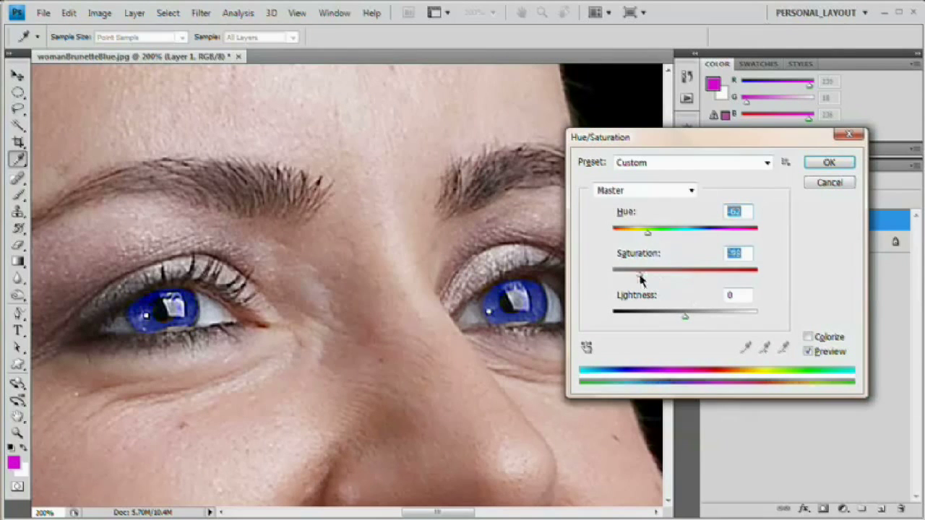
{"action": "left_click_drag", "start_coordinate": [639, 270], "coordinate": [658, 271]}
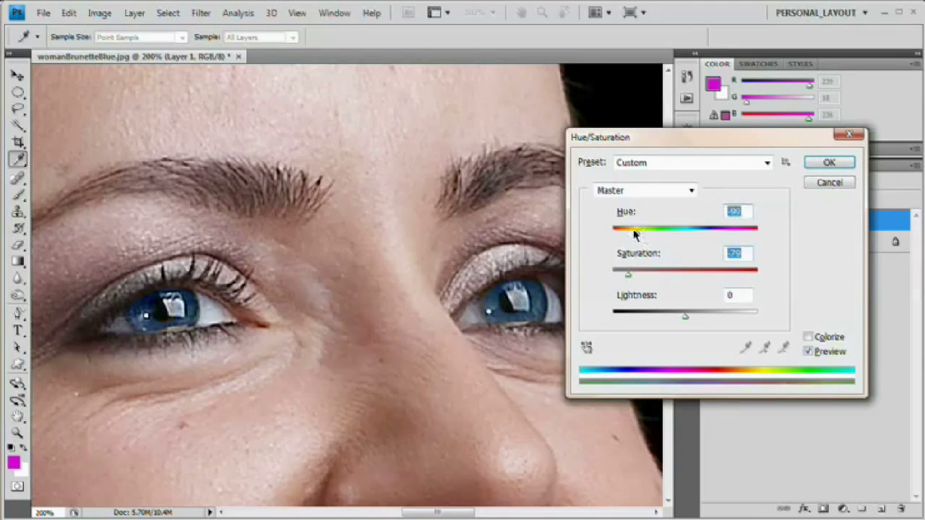
{"action": "left_click_drag", "start_coordinate": [636, 229], "coordinate": [633, 228]}
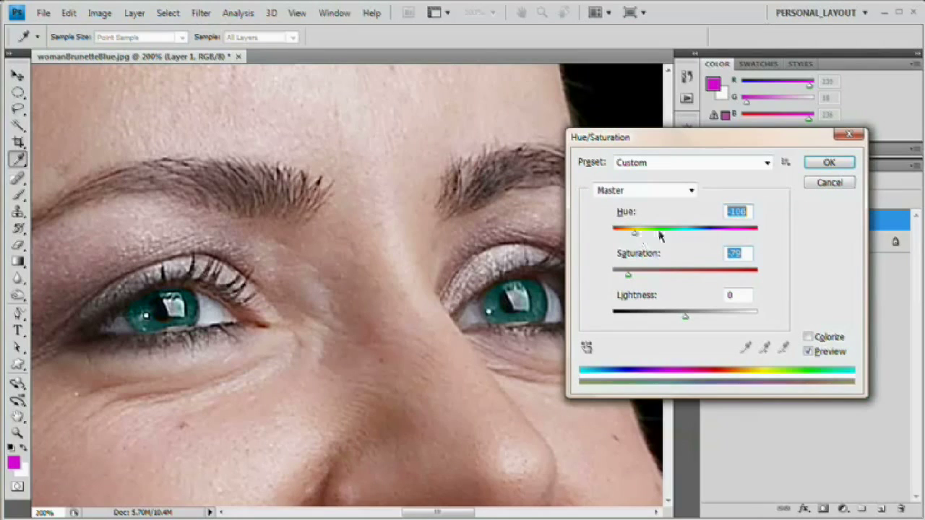
{"action": "left_click_drag", "start_coordinate": [636, 228], "coordinate": [740, 228]}
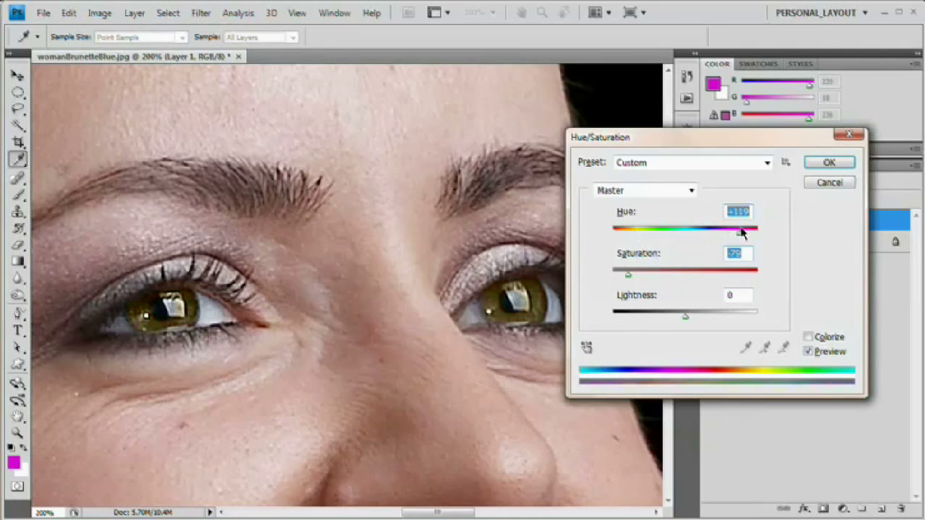
{"action": "left_click_drag", "start_coordinate": [739, 230], "coordinate": [643, 230]}
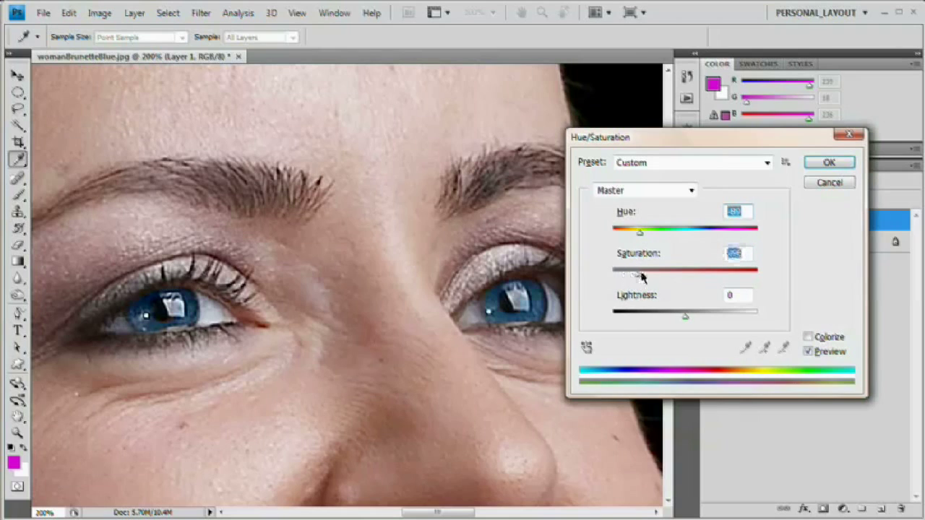
{"action": "left_click_drag", "start_coordinate": [639, 275], "coordinate": [627, 275]}
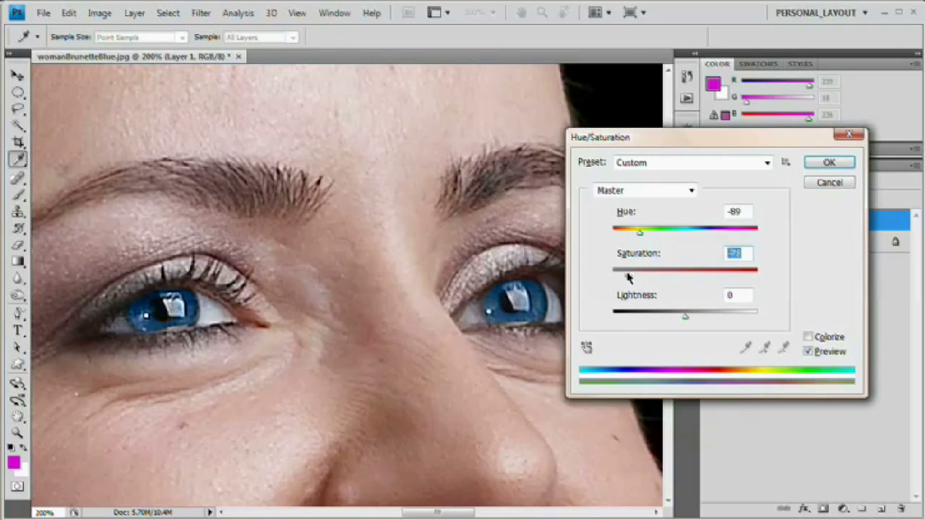
{"action": "left_click_drag", "start_coordinate": [628, 269], "coordinate": [633, 269]}
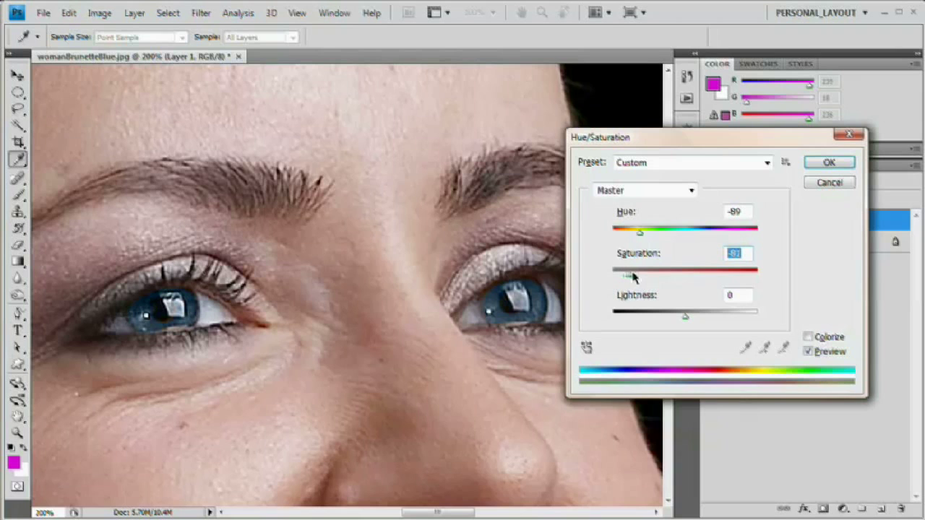
{"action": "left_click", "coordinate": [829, 162]}
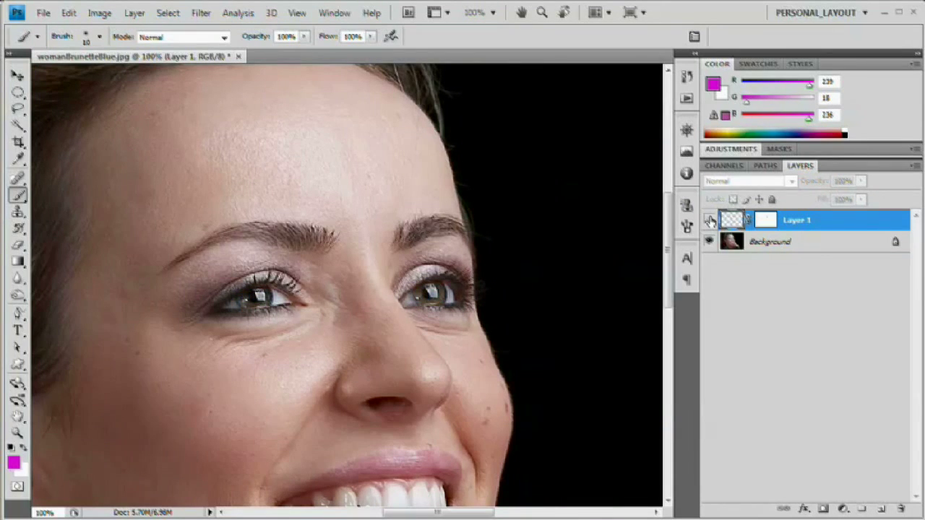
Toggle Layer 1's visibility back on to compare the blue eyes with the original.
{"action": "left_click", "coordinate": [748, 181]}
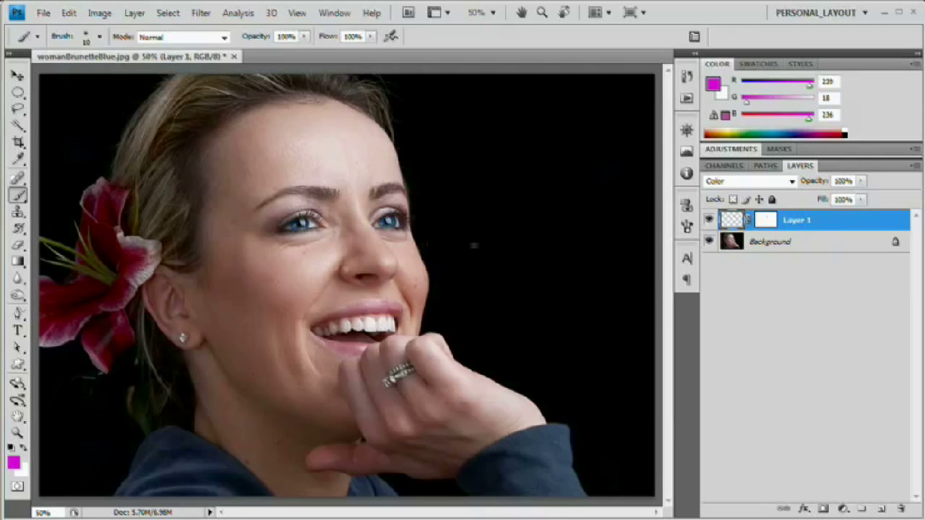
{"action": "mouse_move", "coordinate": [778, 272]}
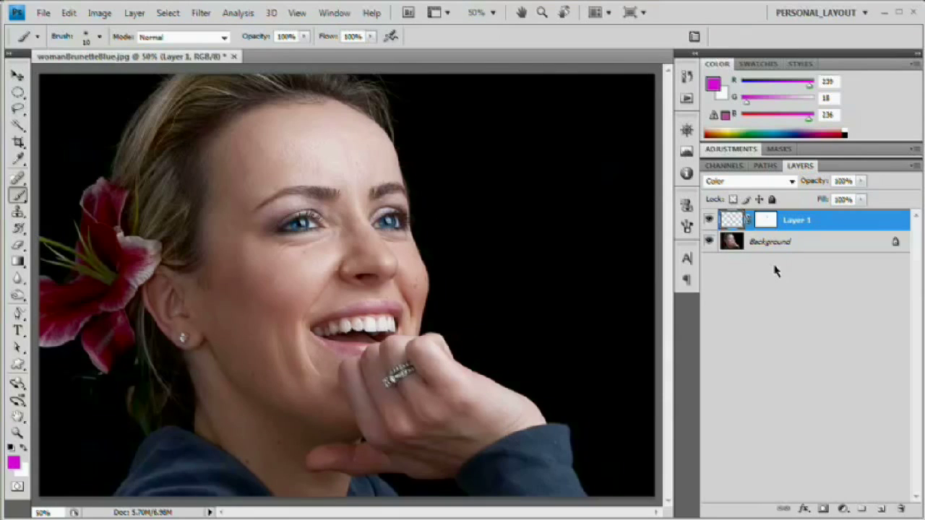